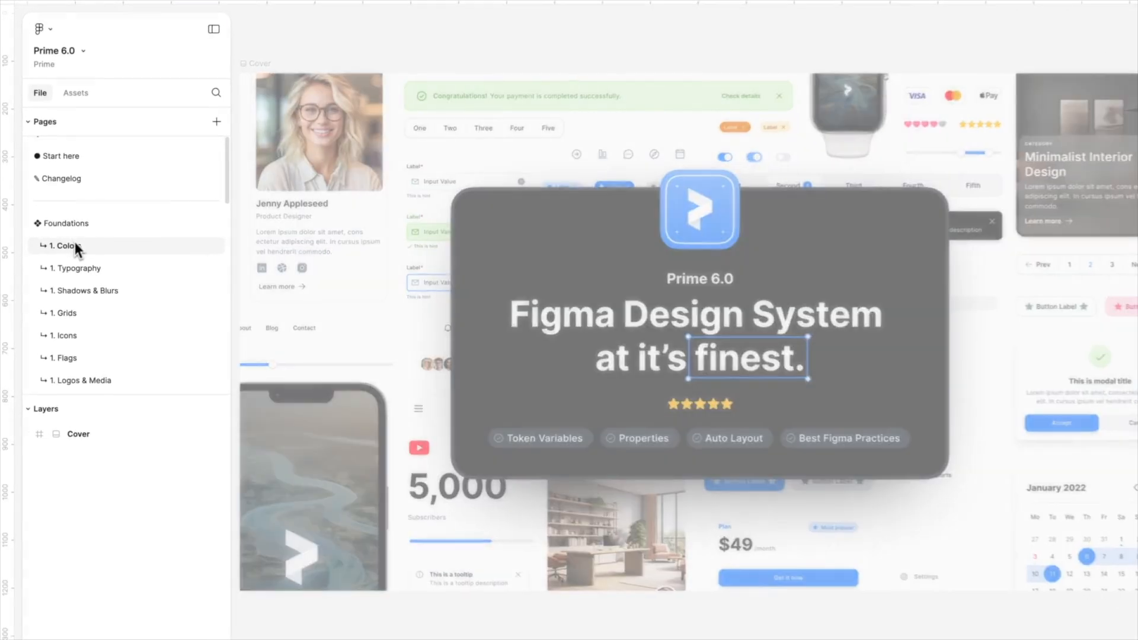
# Browse the Typography, Grids, Icons, Alerts, List Items and Menus pages, then return to Typography
pyautogui.click(76, 267)
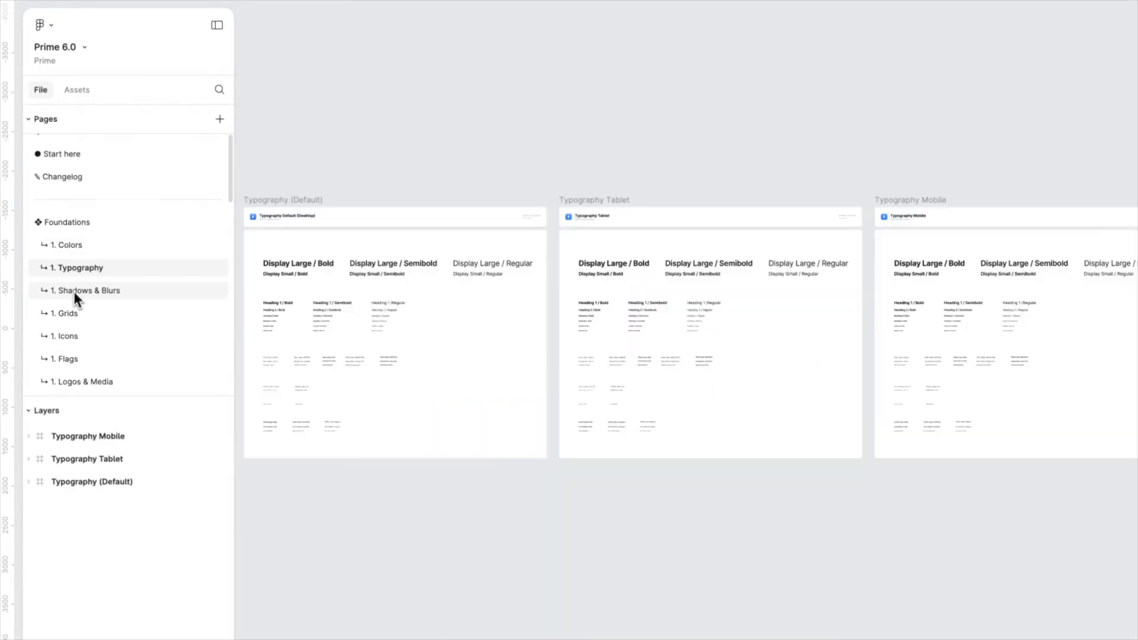
pyautogui.click(68, 313)
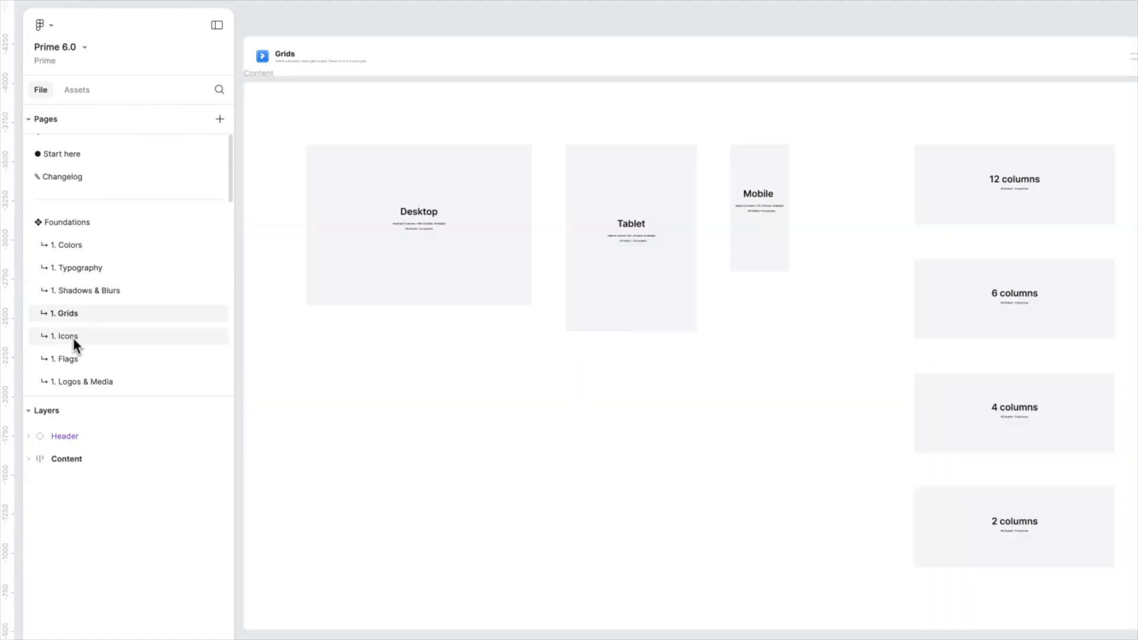
pyautogui.click(66, 335)
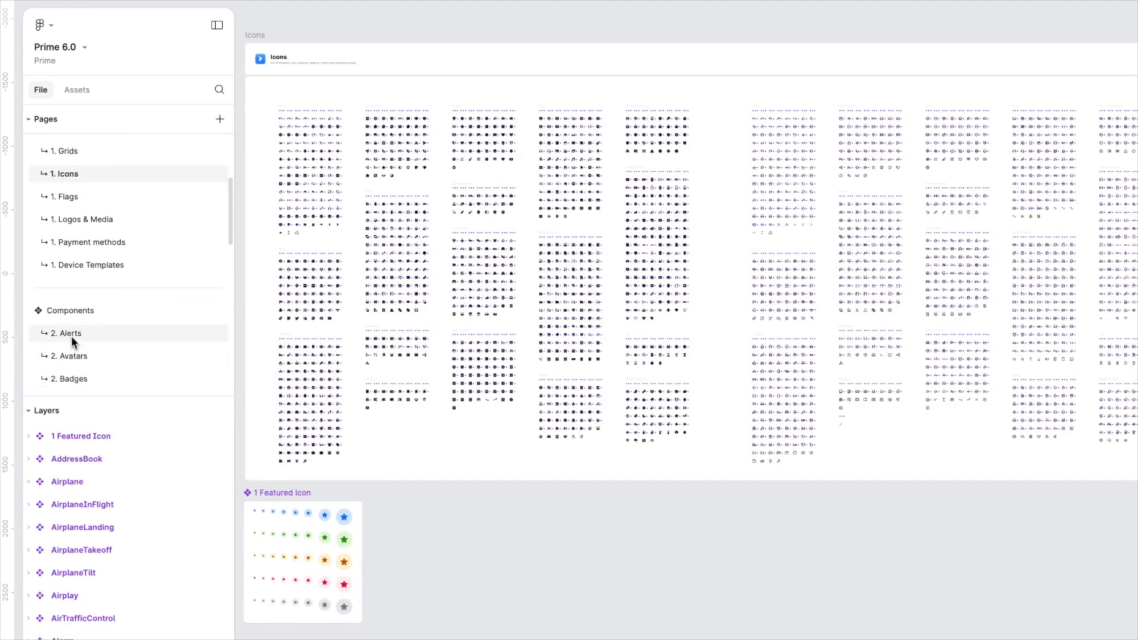
pyautogui.click(69, 317)
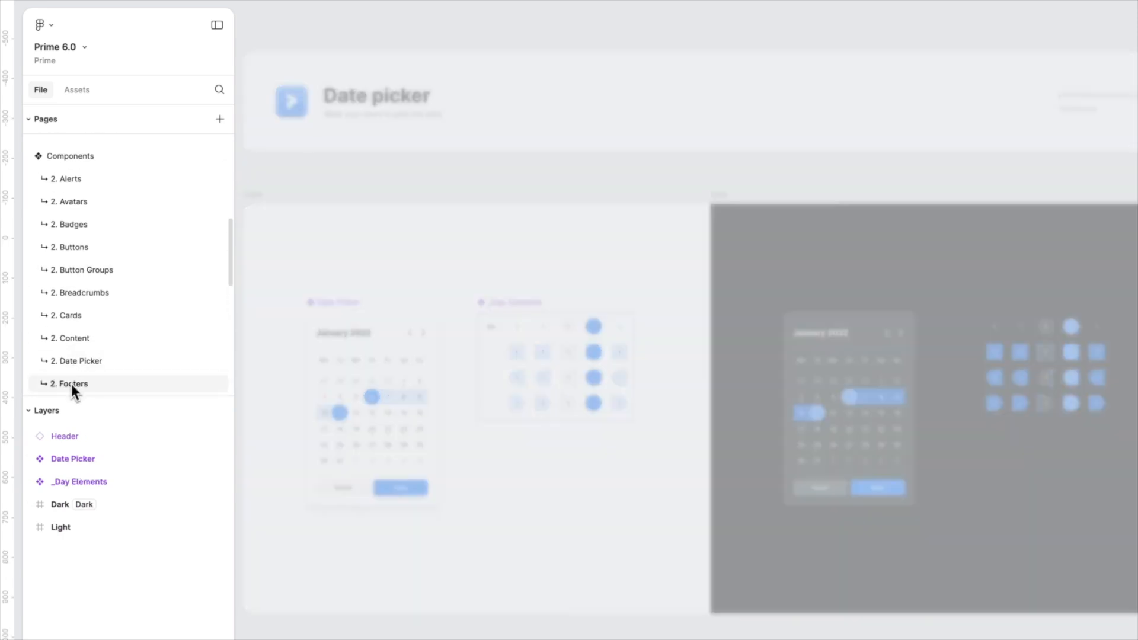
pyautogui.click(73, 335)
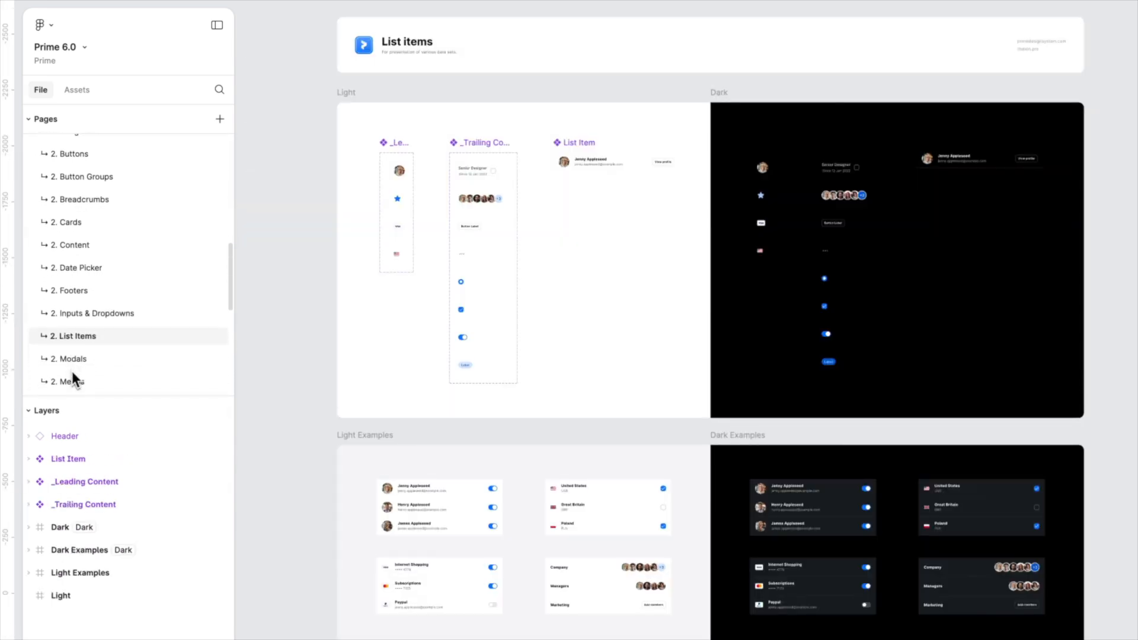
pyautogui.click(71, 343)
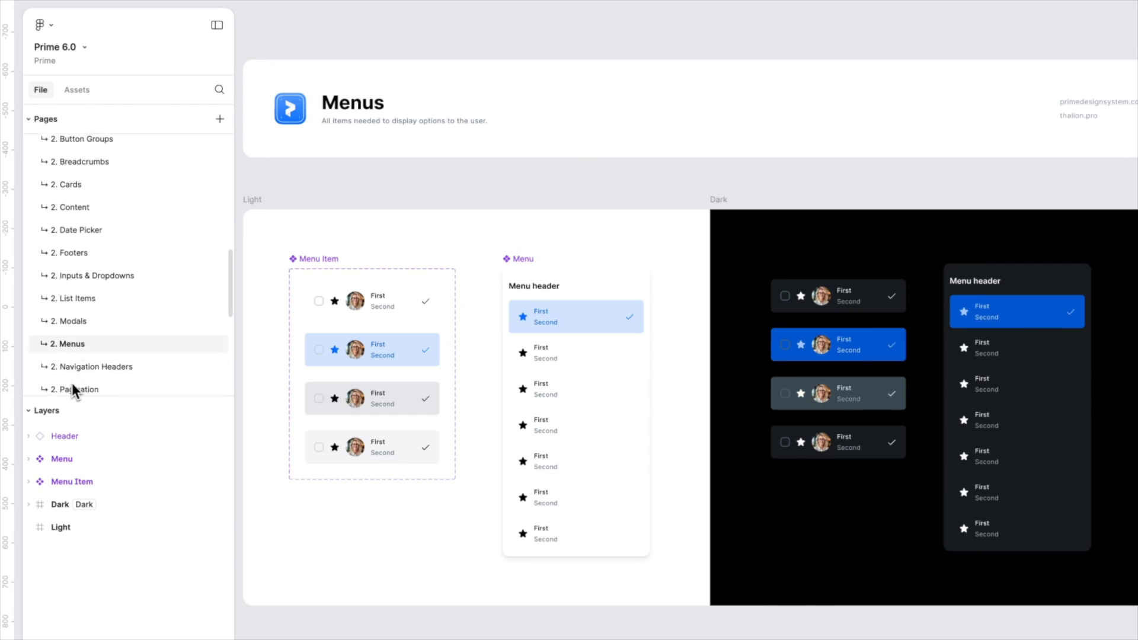
pyautogui.click(76, 377)
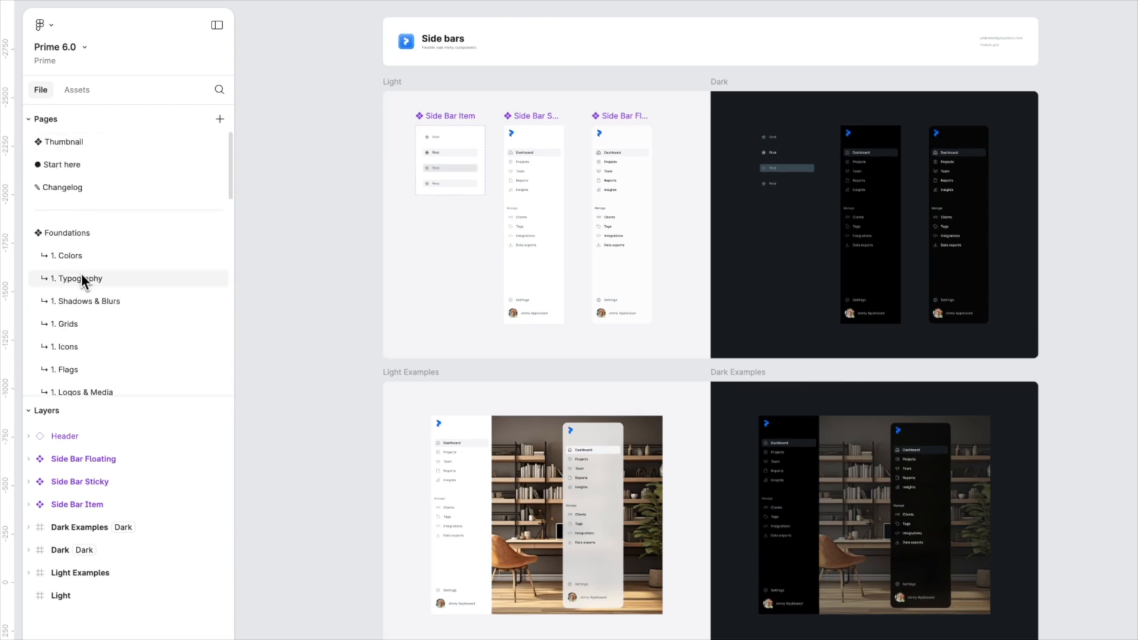
pyautogui.click(75, 278)
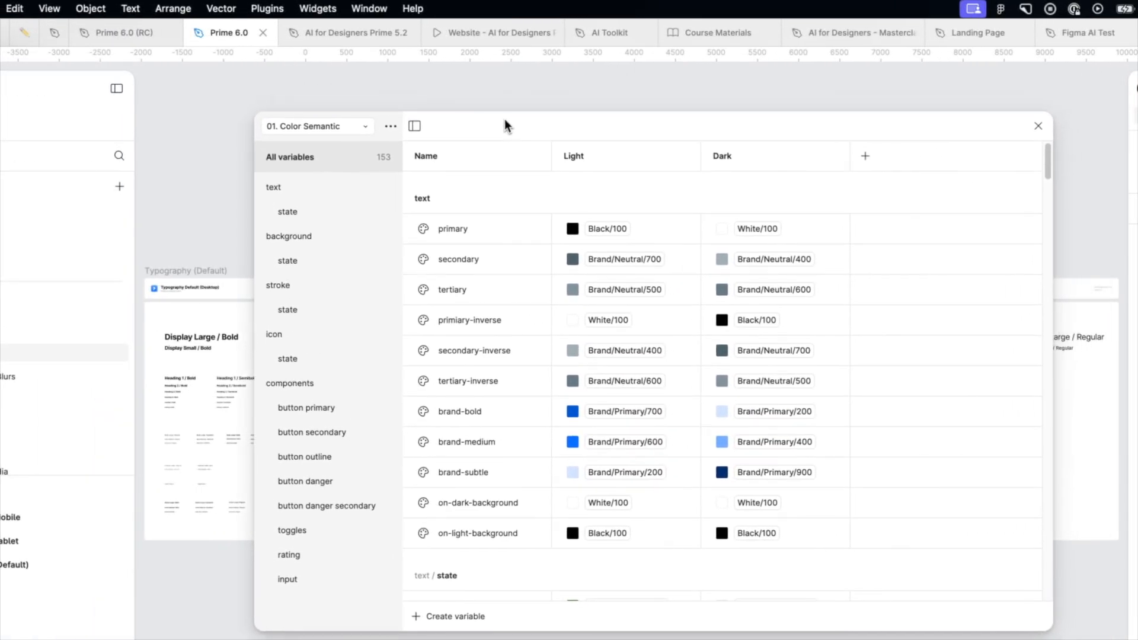
# Switch between variable collections, ending on the layout breakpoints collection
pyautogui.click(316, 126)
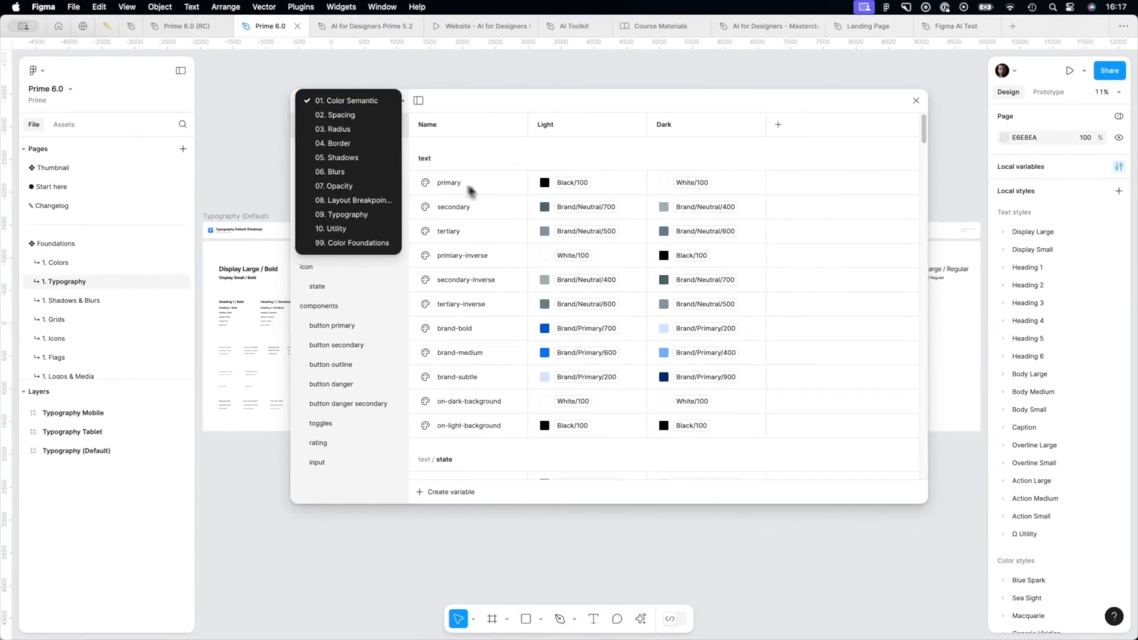
pyautogui.moveTo(349, 115)
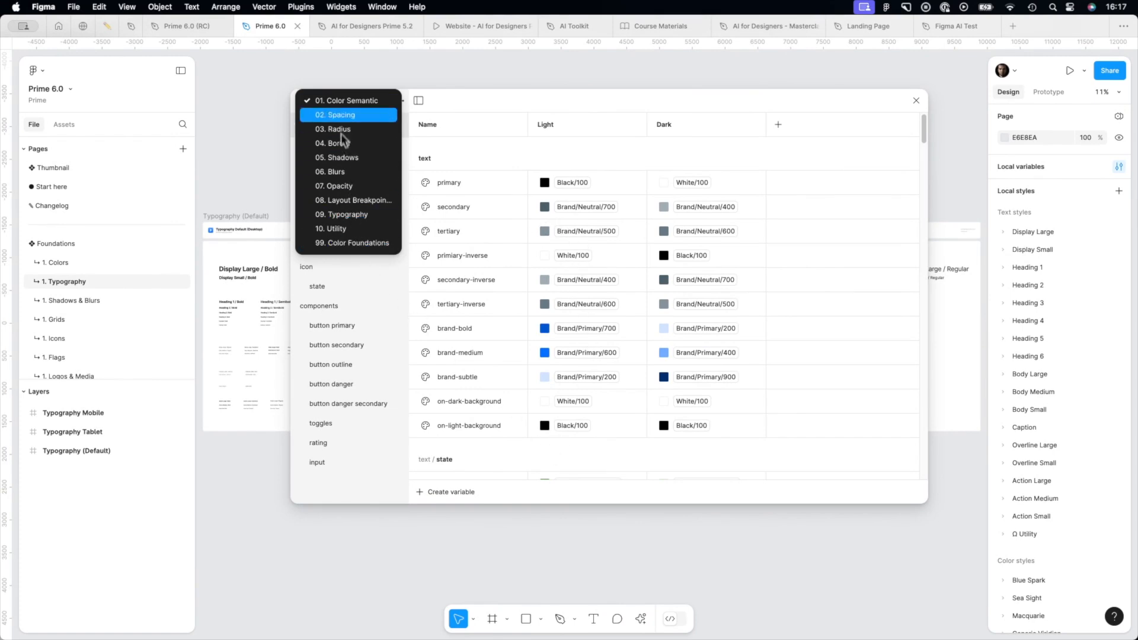
pyautogui.moveTo(334, 143)
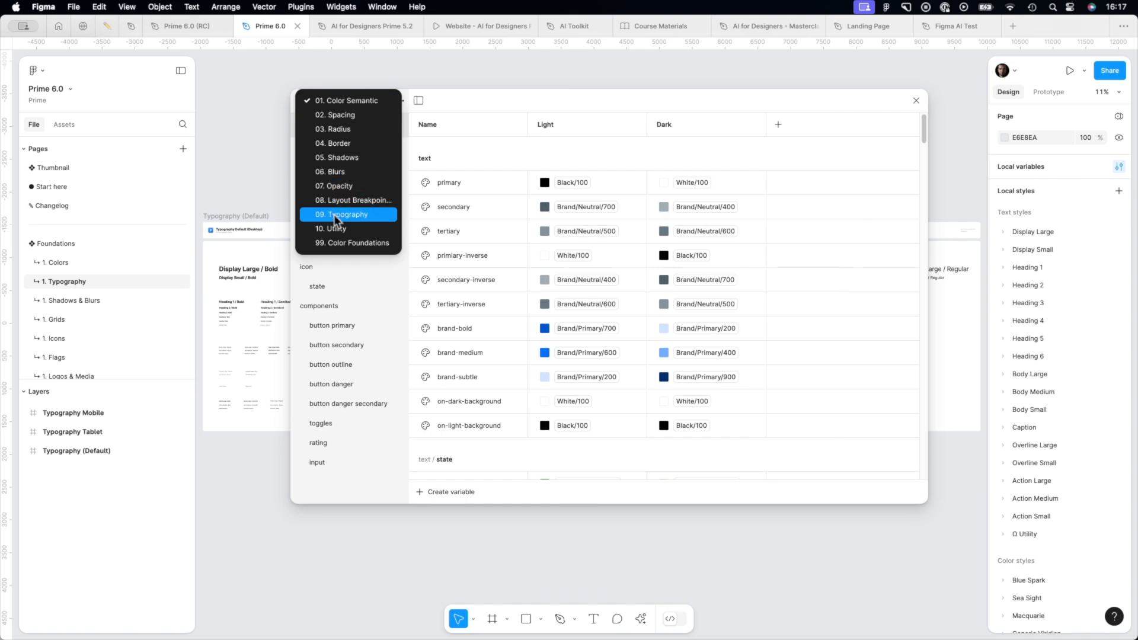
pyautogui.click(350, 243)
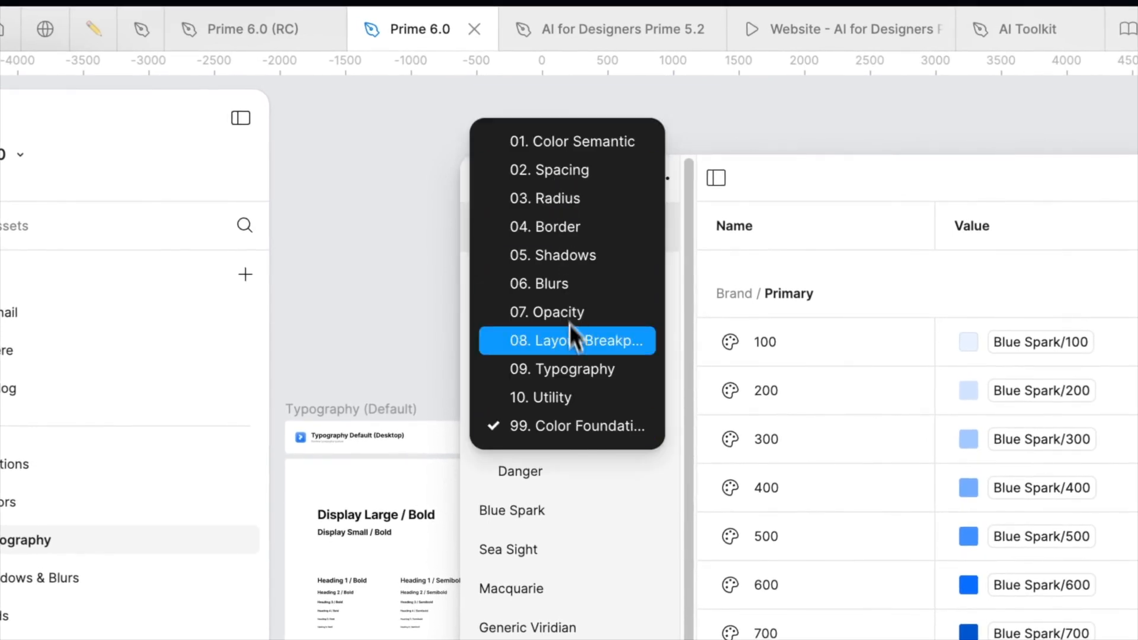
pyautogui.click(561, 368)
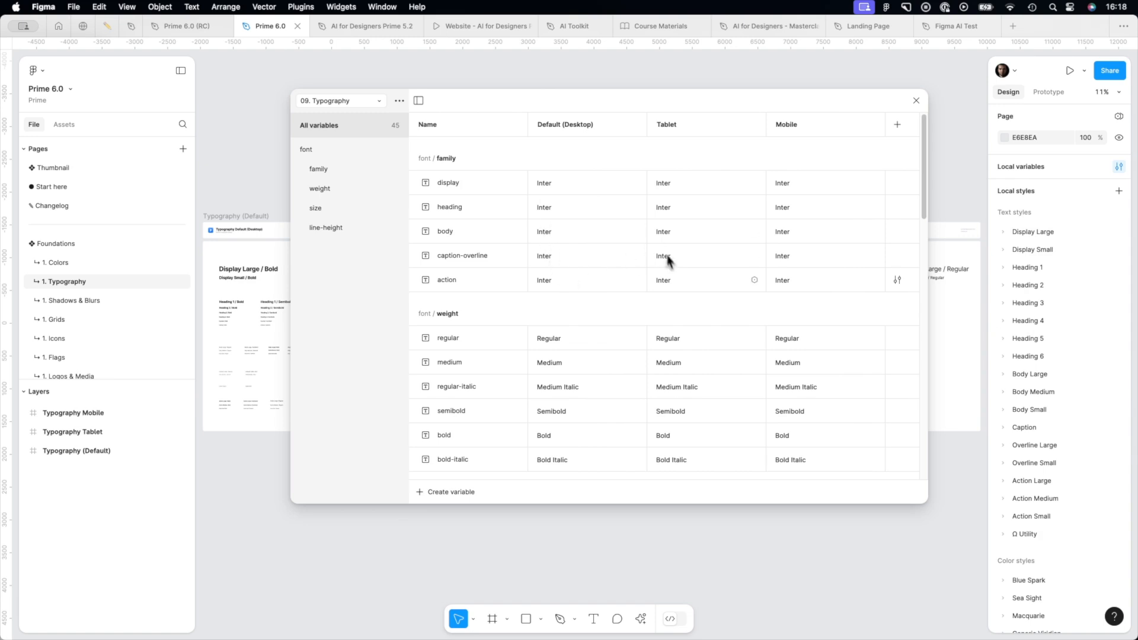
pyautogui.moveTo(675, 283)
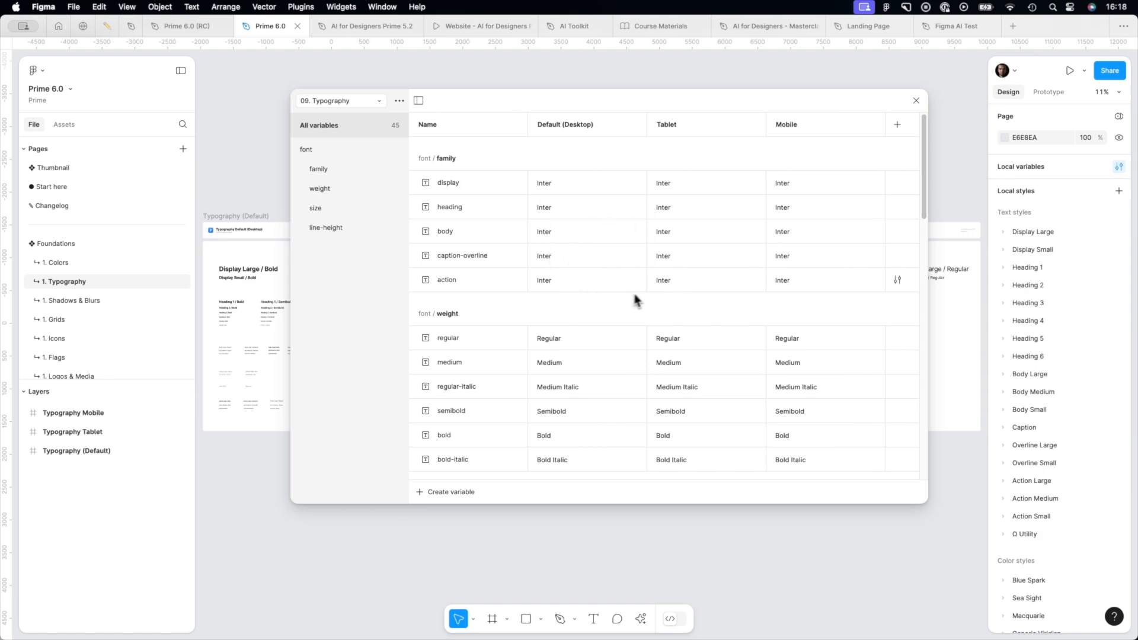
pyautogui.moveTo(588, 250)
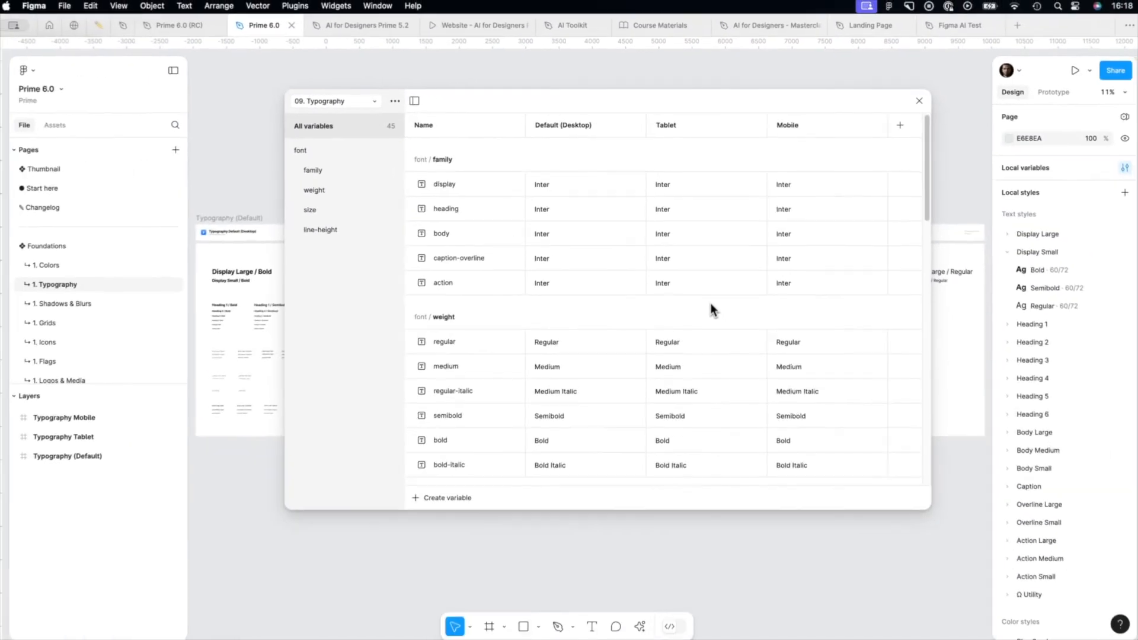
pyautogui.scroll(-3)
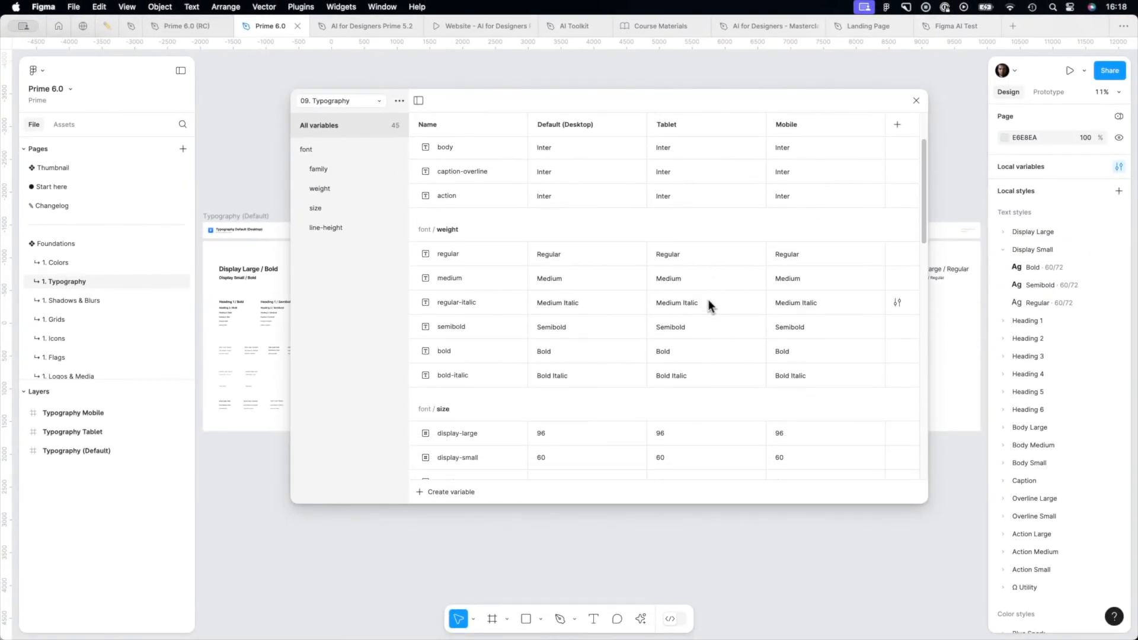
pyautogui.moveTo(457, 336)
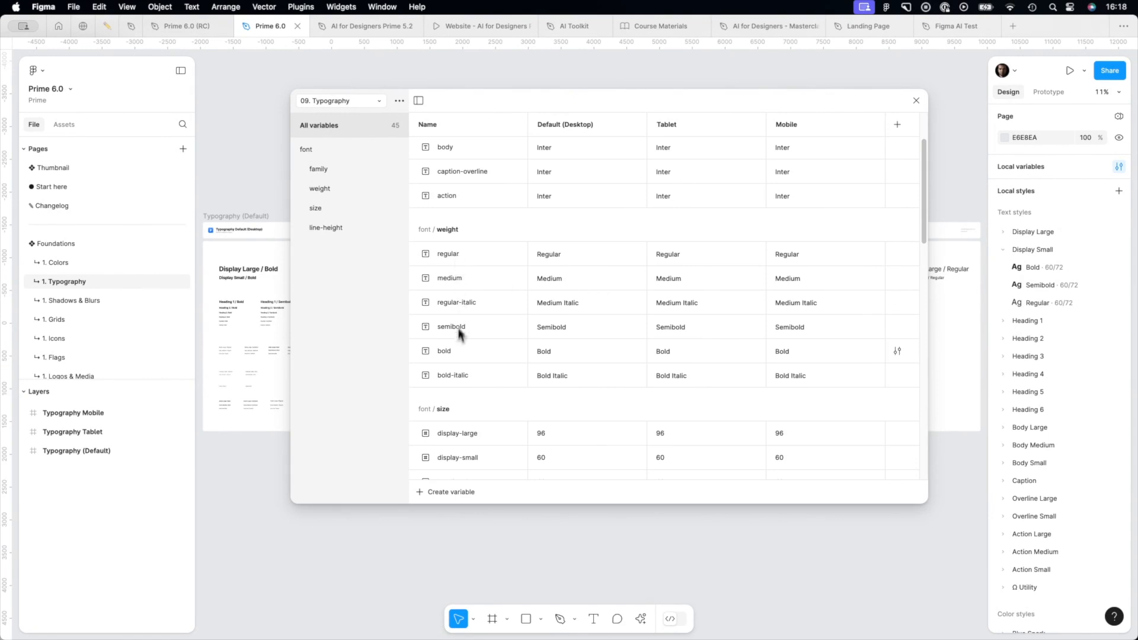
pyautogui.moveTo(464, 330)
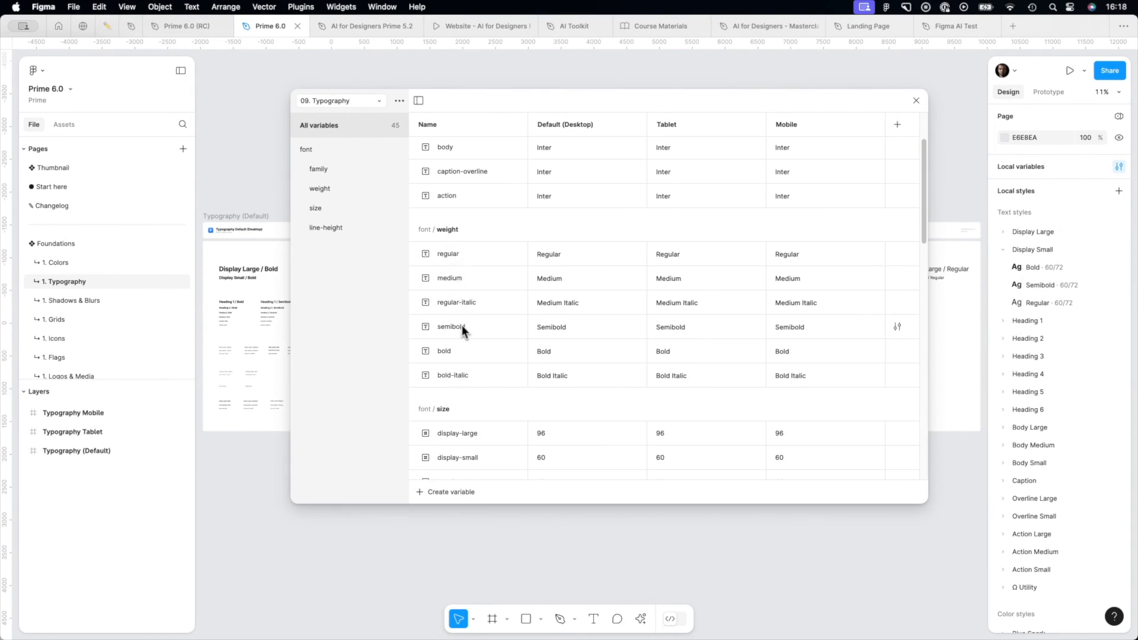
pyautogui.scroll(-3)
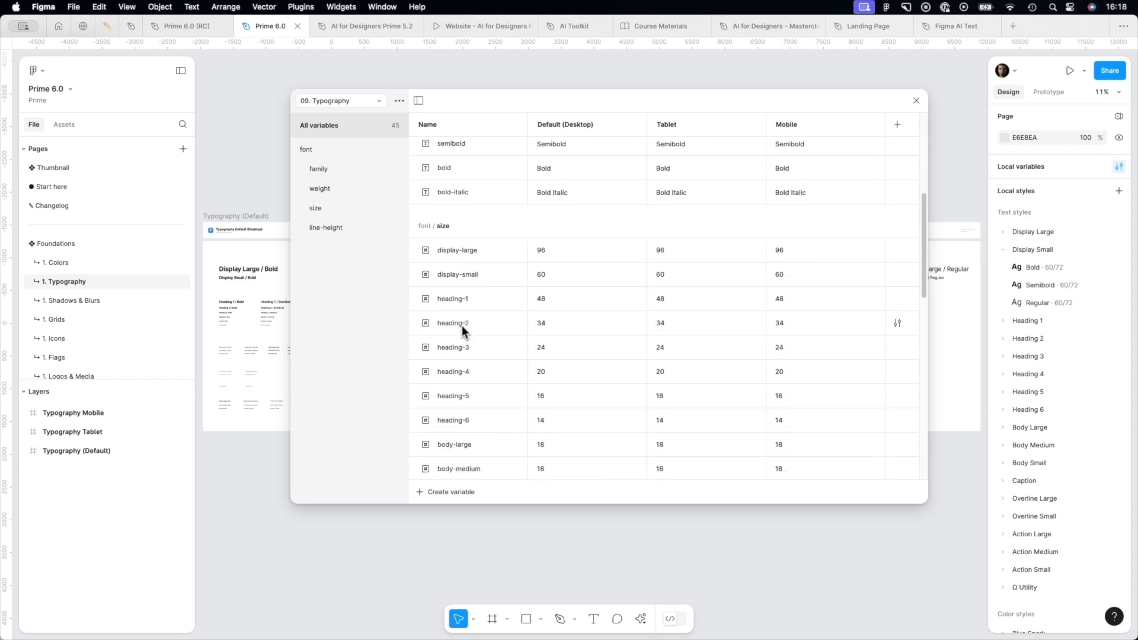
pyautogui.moveTo(448, 446)
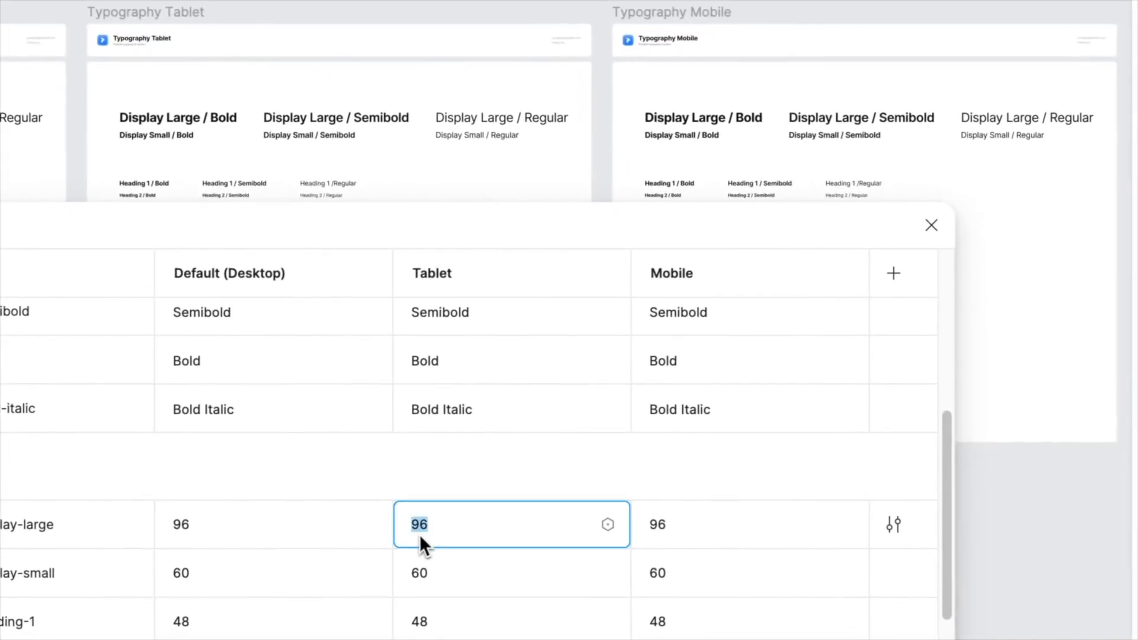
# Enter 80 for Tablet and 64 for Mobile display-large font size
pyautogui.write('80')
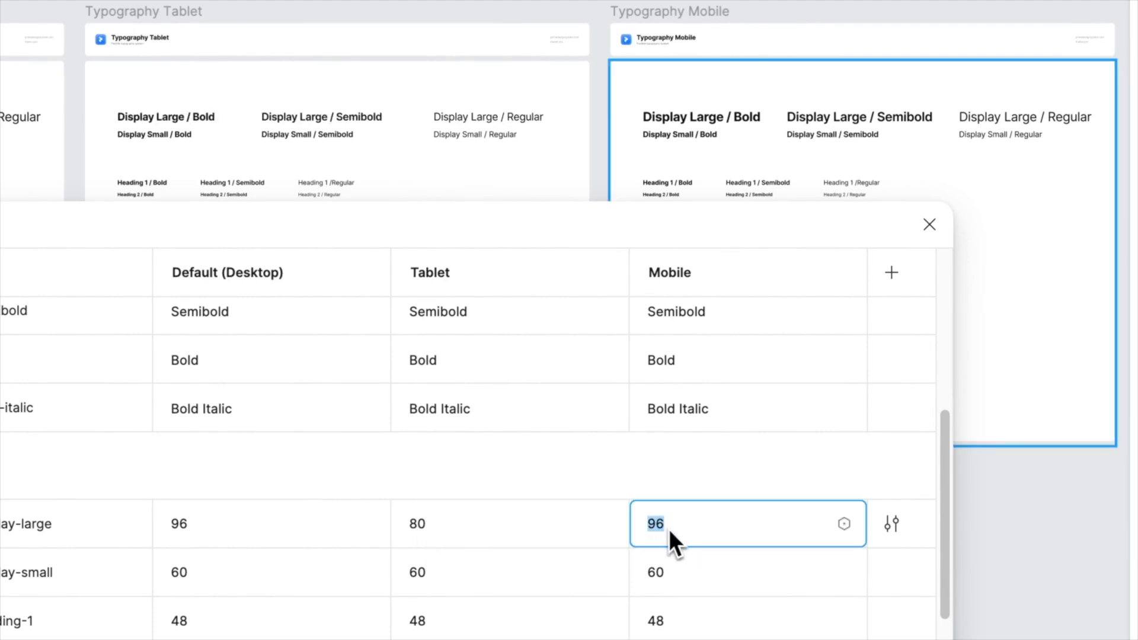
pyautogui.write('64')
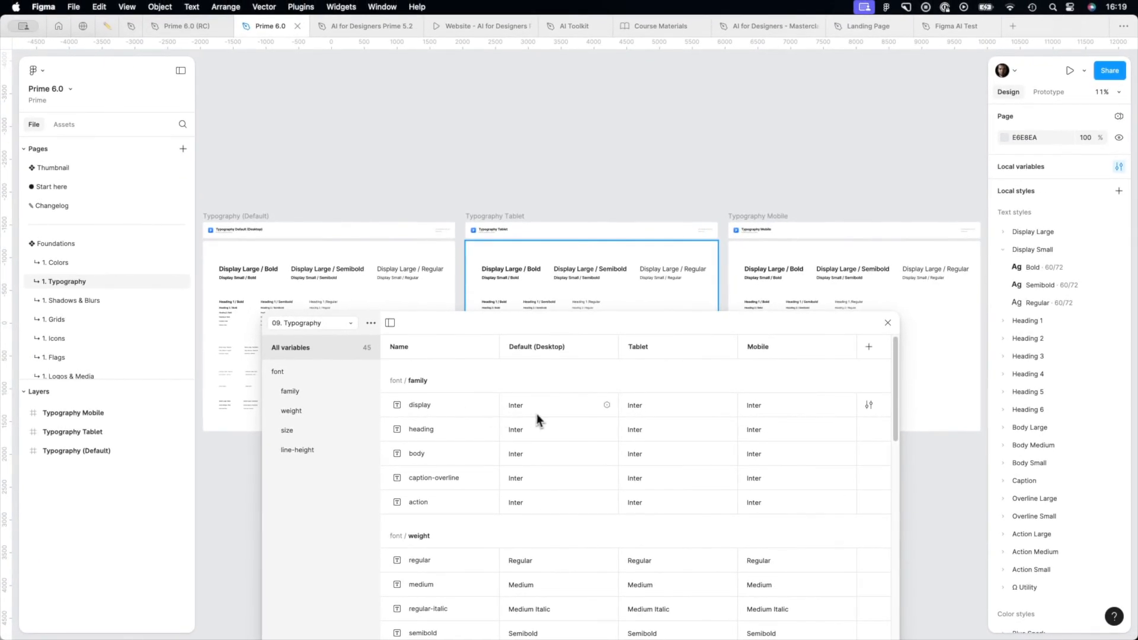
pyautogui.moveTo(517, 416)
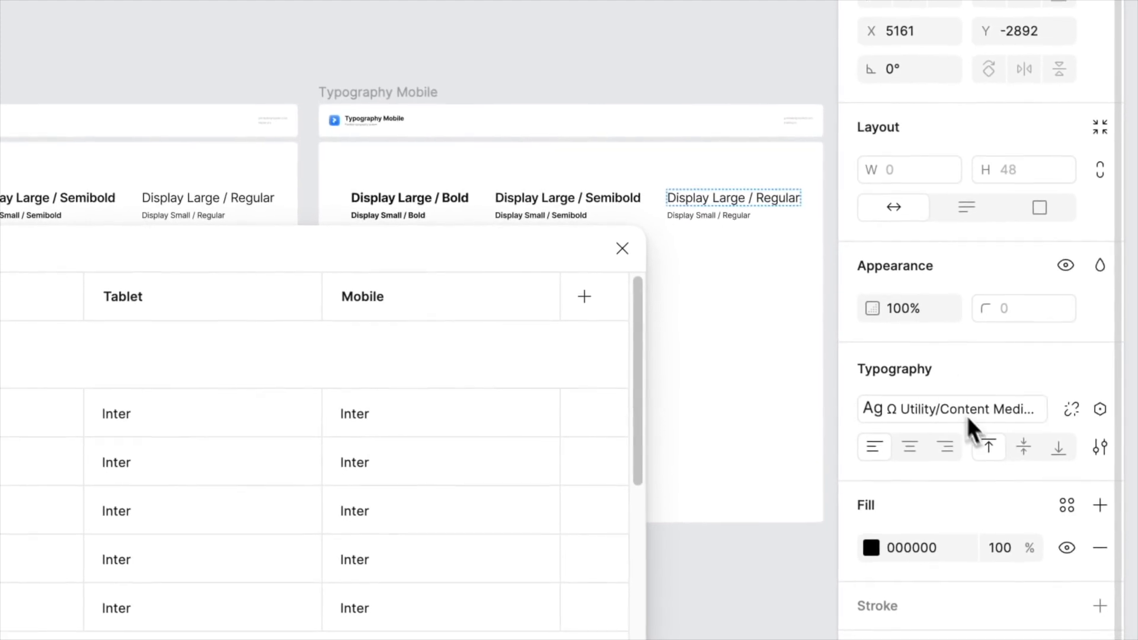
# Search fonts for 'source' and set the Desktop display family to Source Serif Pro
pyautogui.click(951, 408)
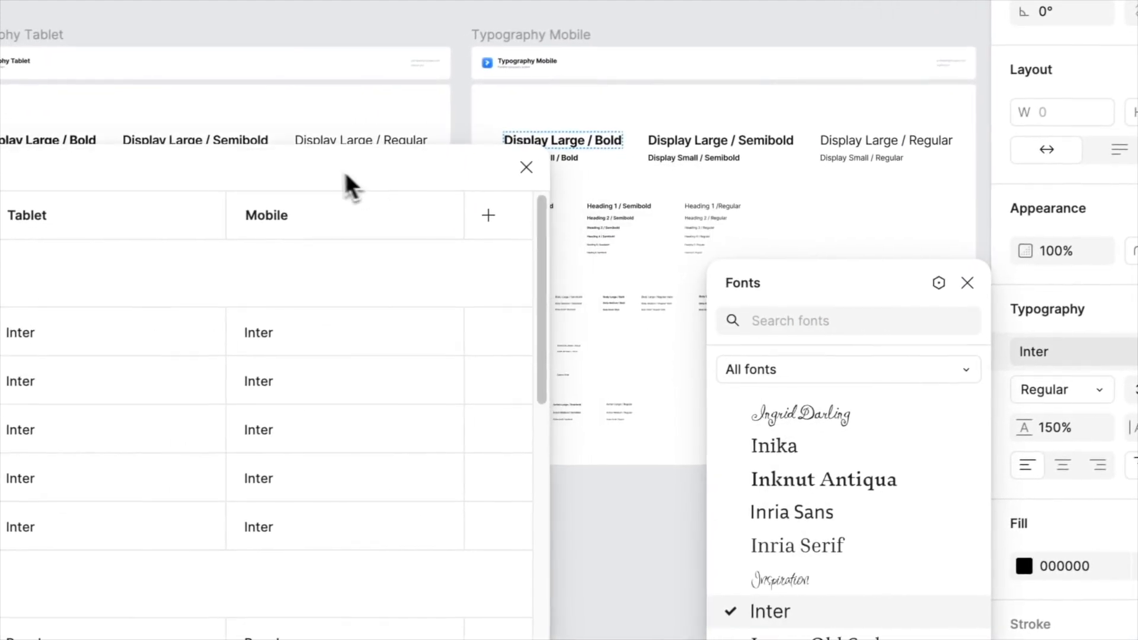
pyautogui.write('source')
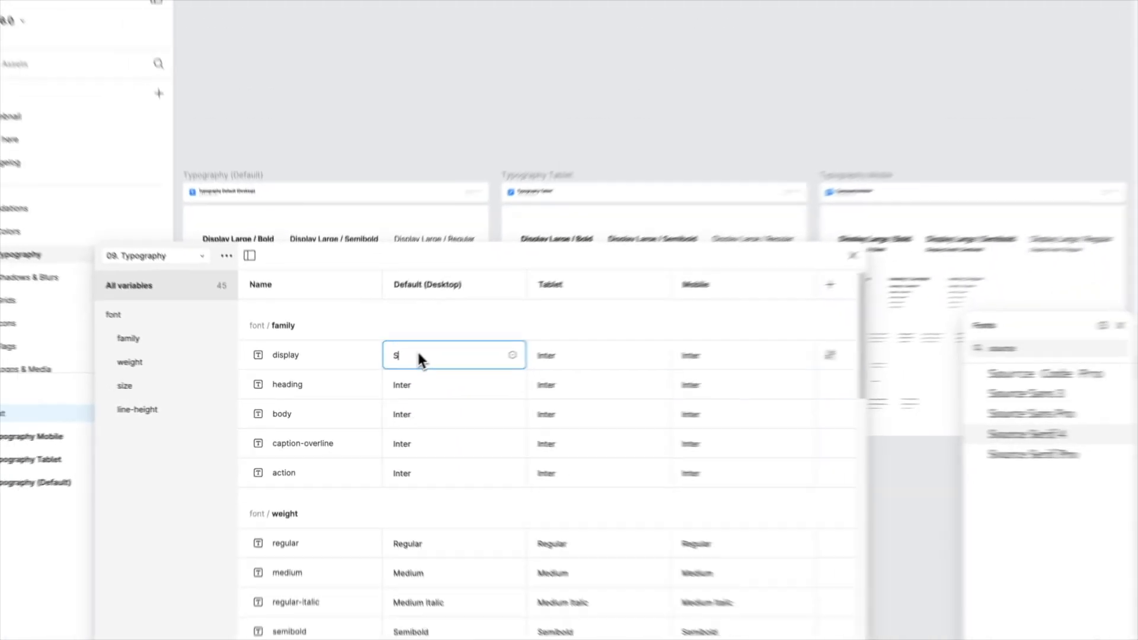
pyautogui.write('ource Se')
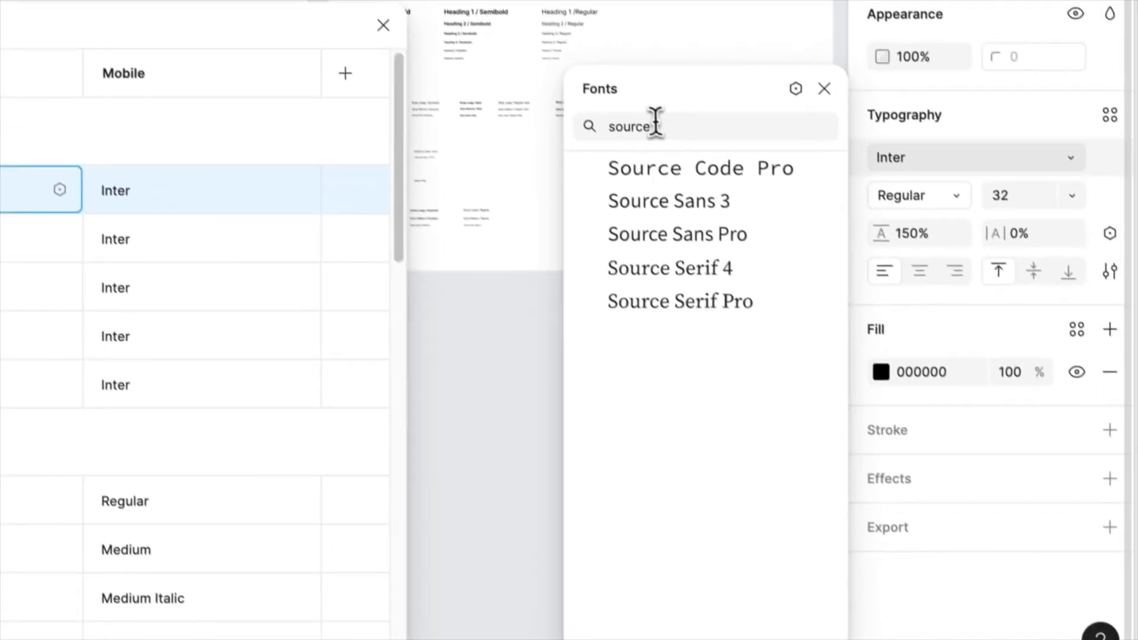
pyautogui.click(651, 126)
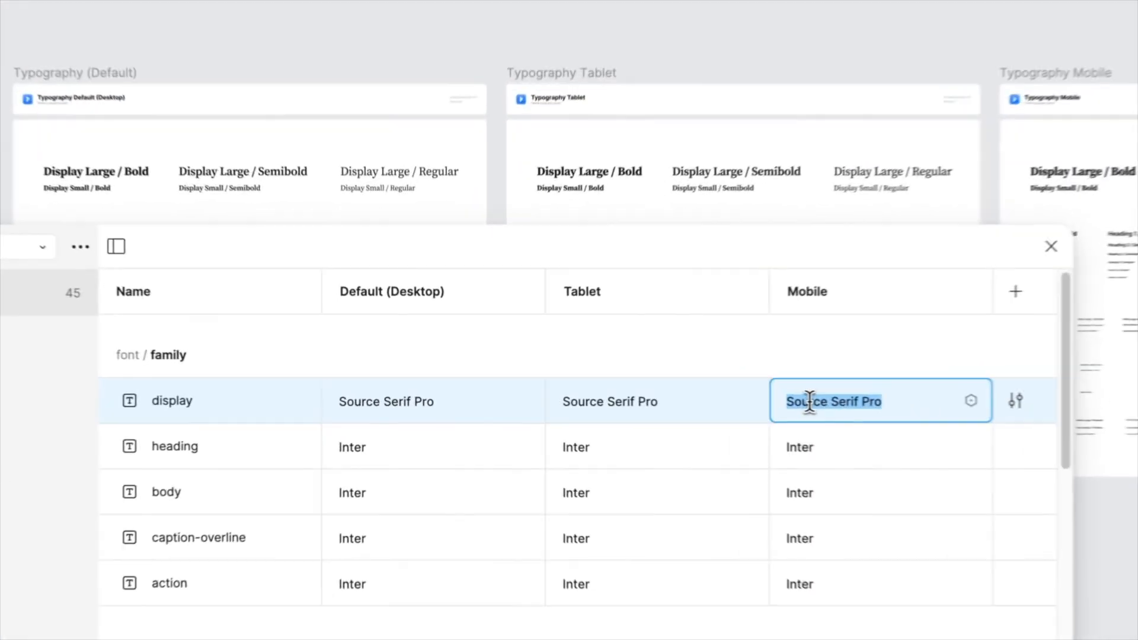
# Enter Inter for the Mobile, Tablet and Desktop display font family cells
pyautogui.write('Inter')
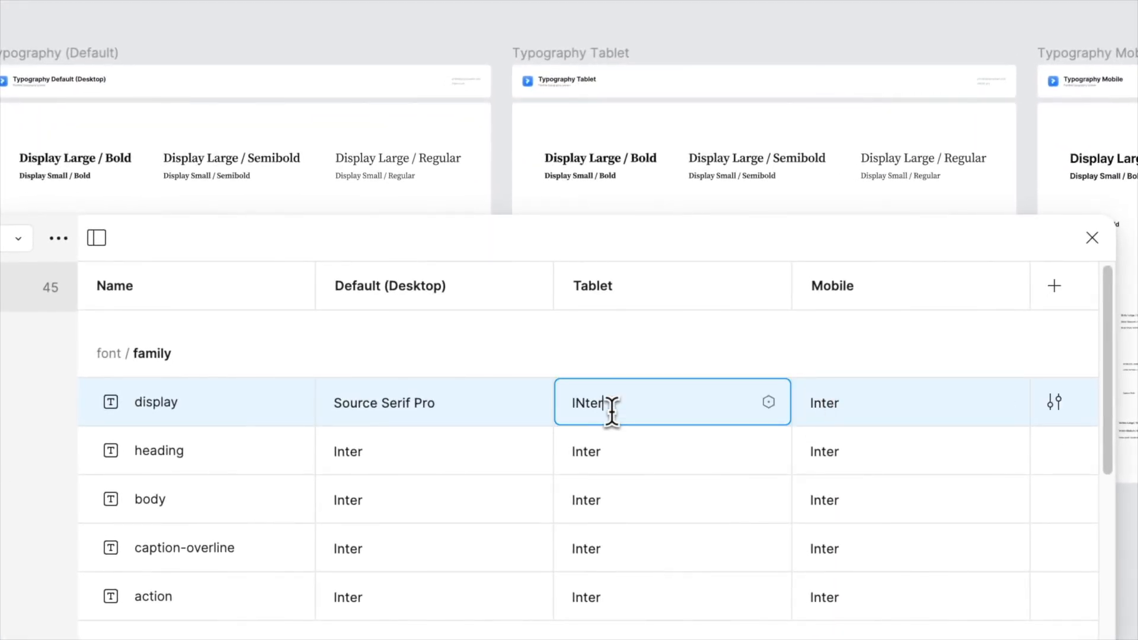
pyautogui.click(433, 402)
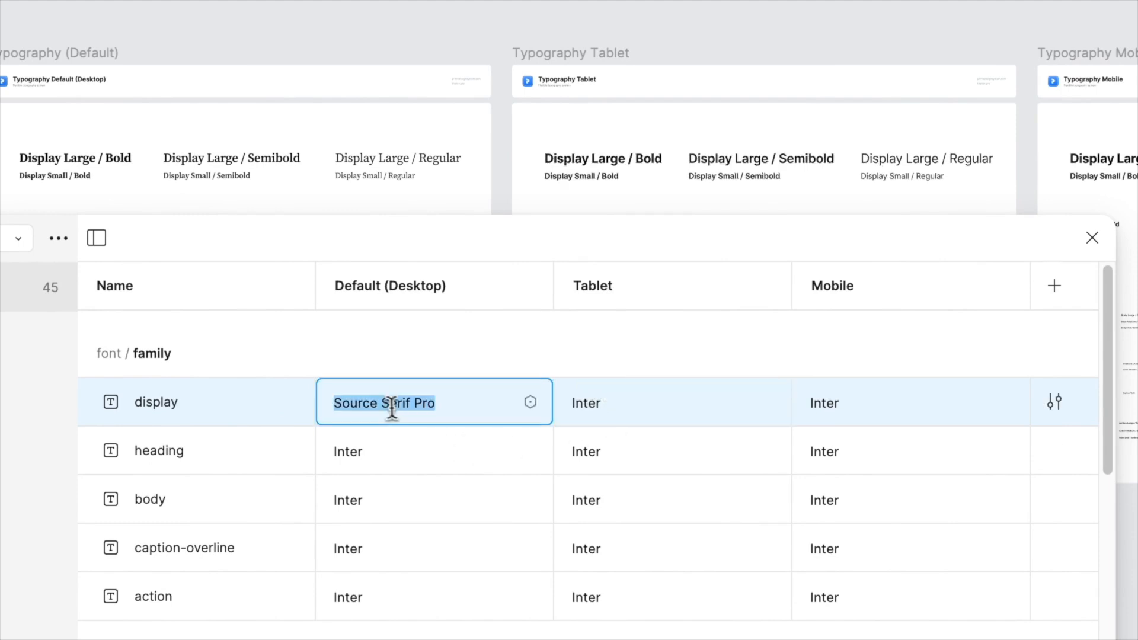
pyautogui.write('Inter')
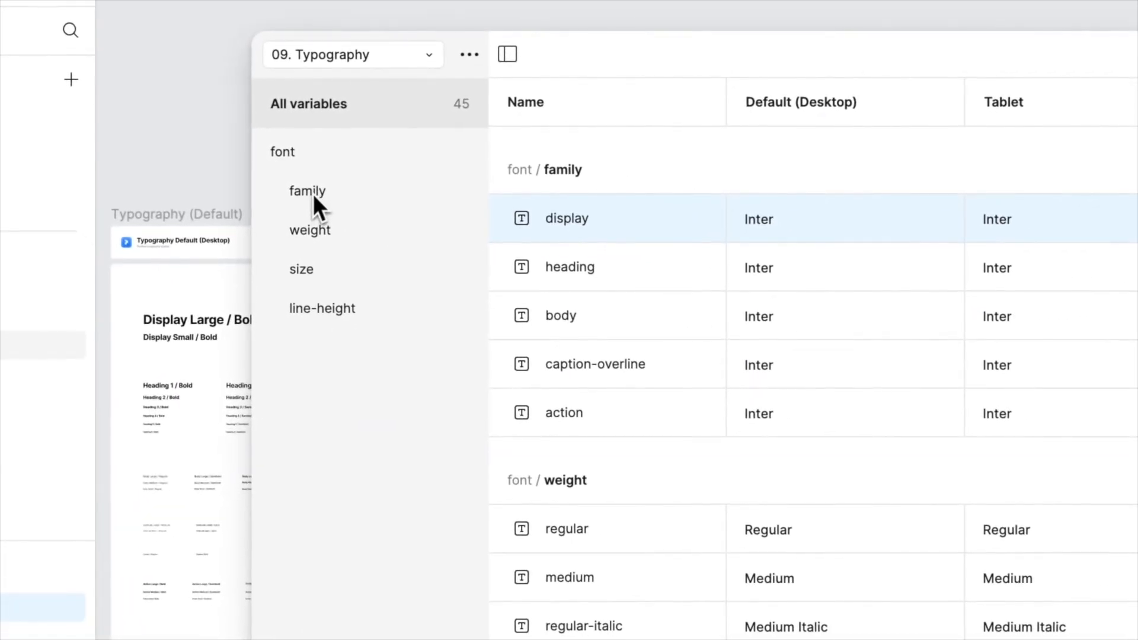
pyautogui.click(321, 308)
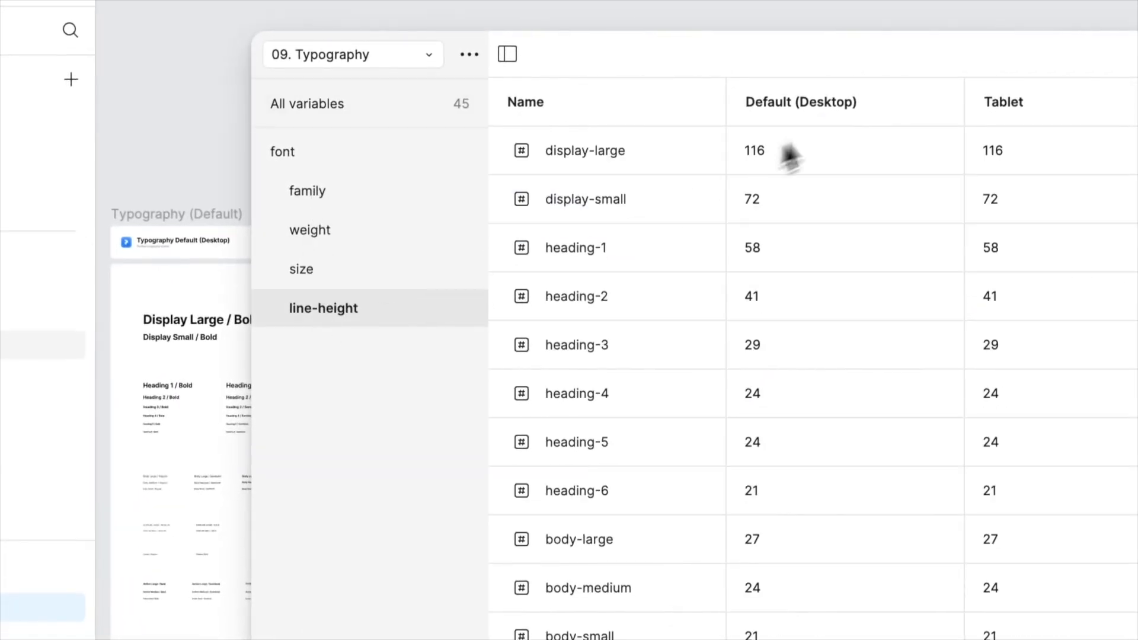
pyautogui.scroll(-3)
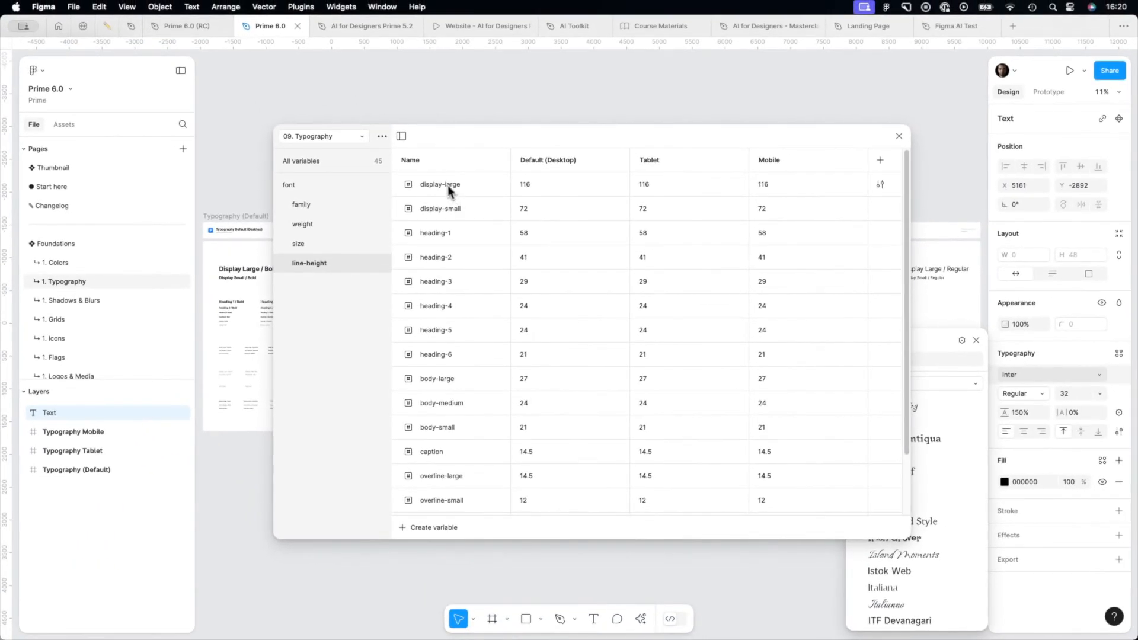
pyautogui.moveTo(587, 395)
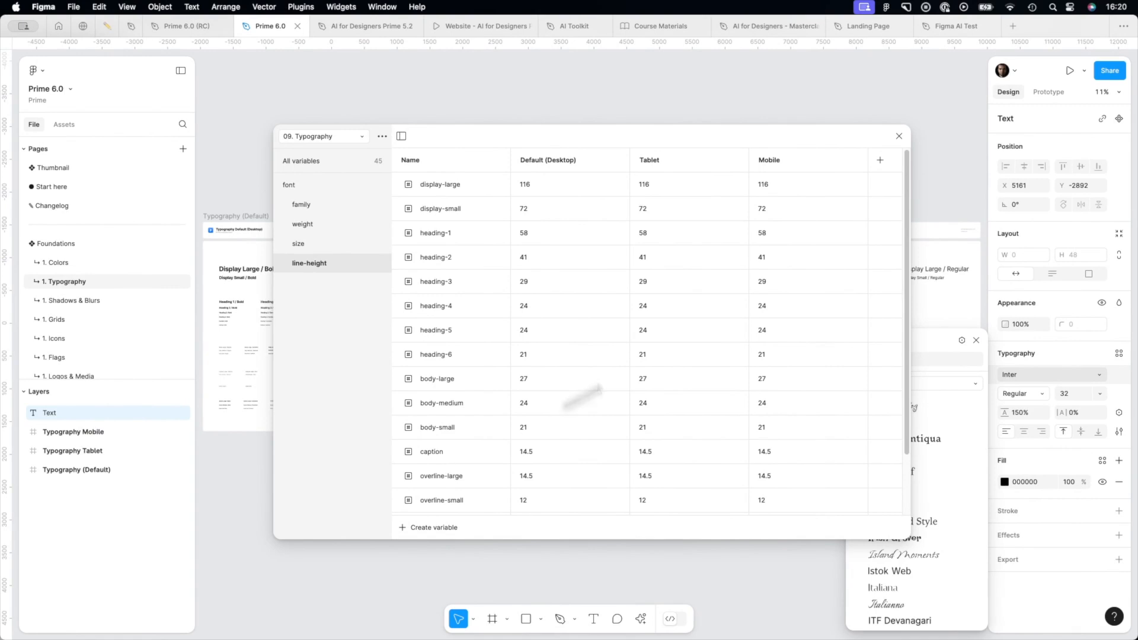
pyautogui.moveTo(621, 183)
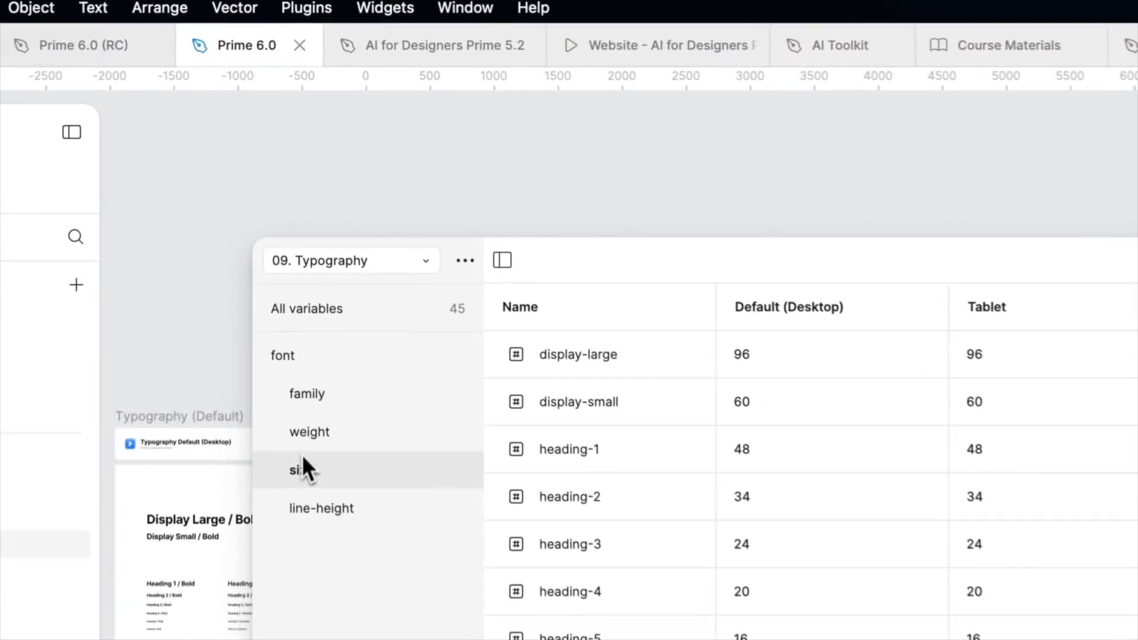
pyautogui.click(307, 394)
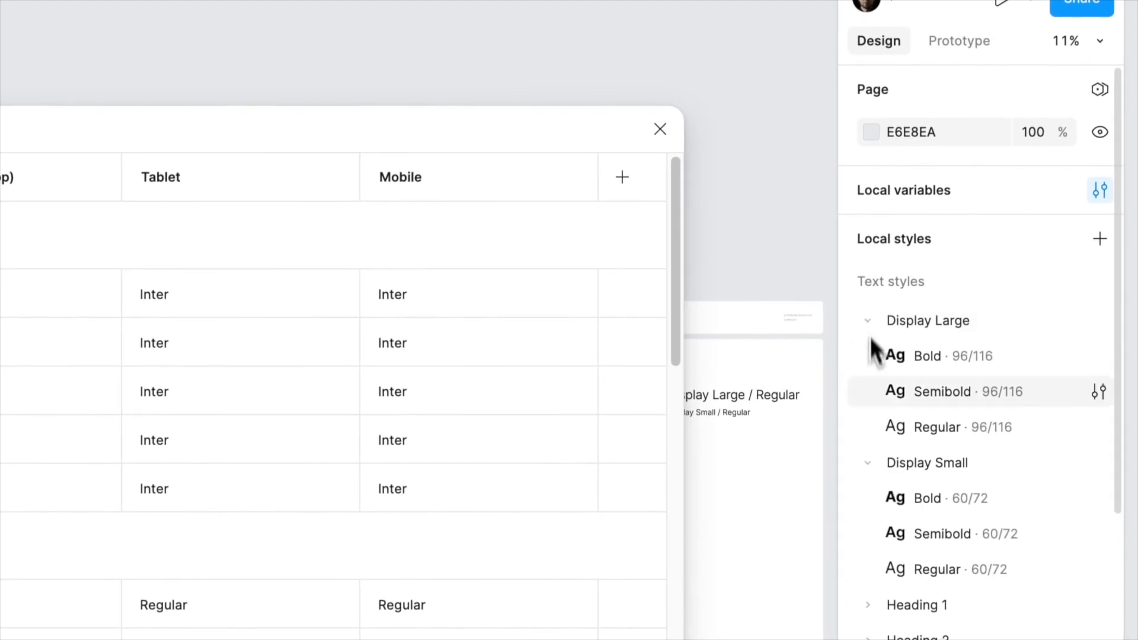
pyautogui.scroll(-3)
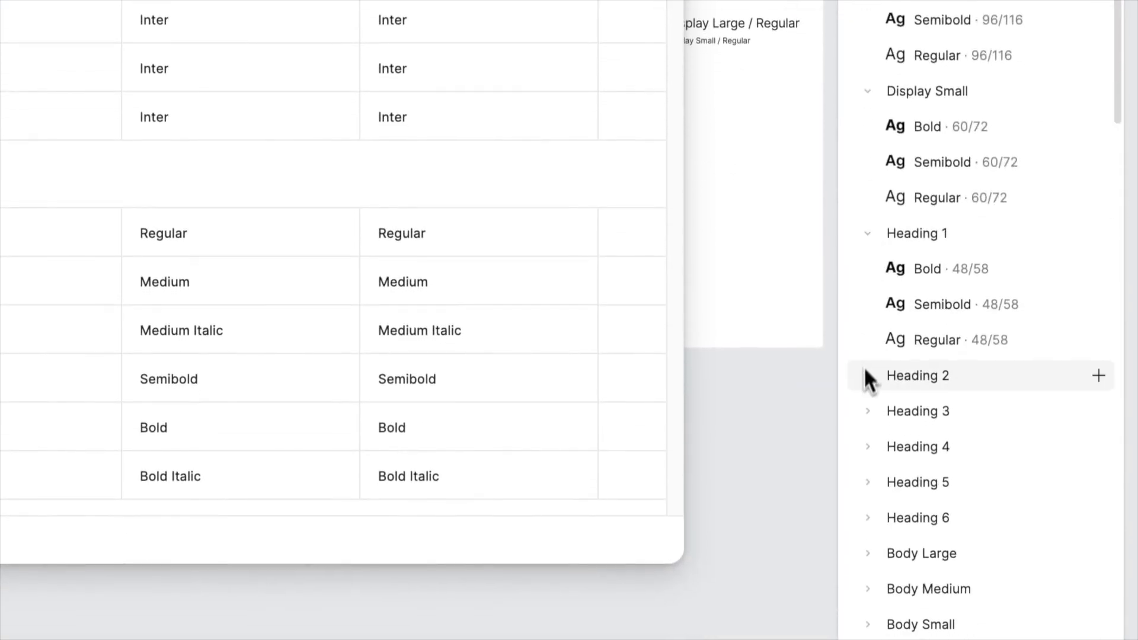